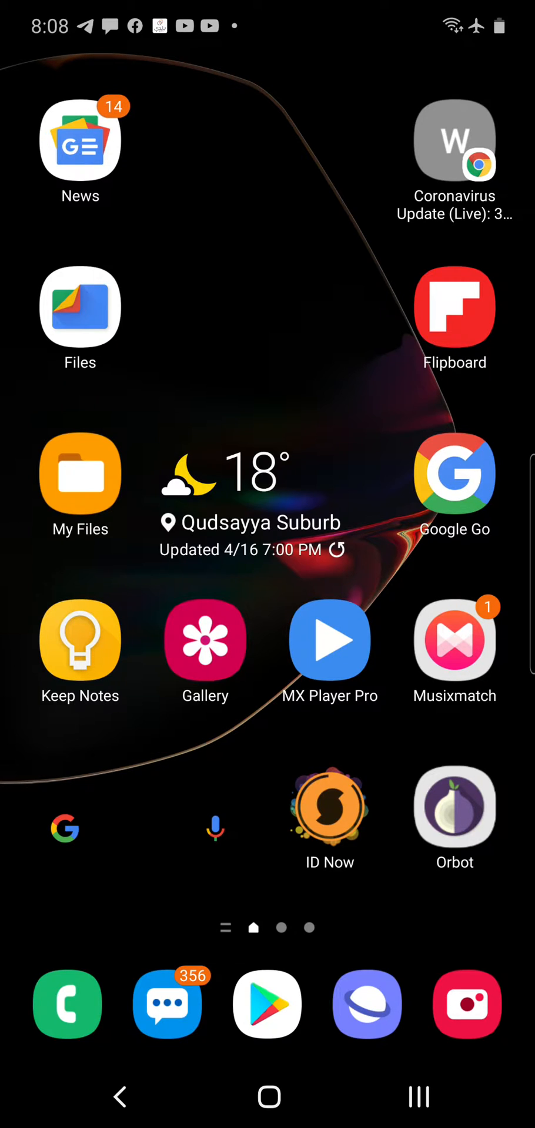
Swipe up on the home screen to show the app drawer with all installed apps and folders.
{"action": "left_click", "coordinate": [367, 1003]}
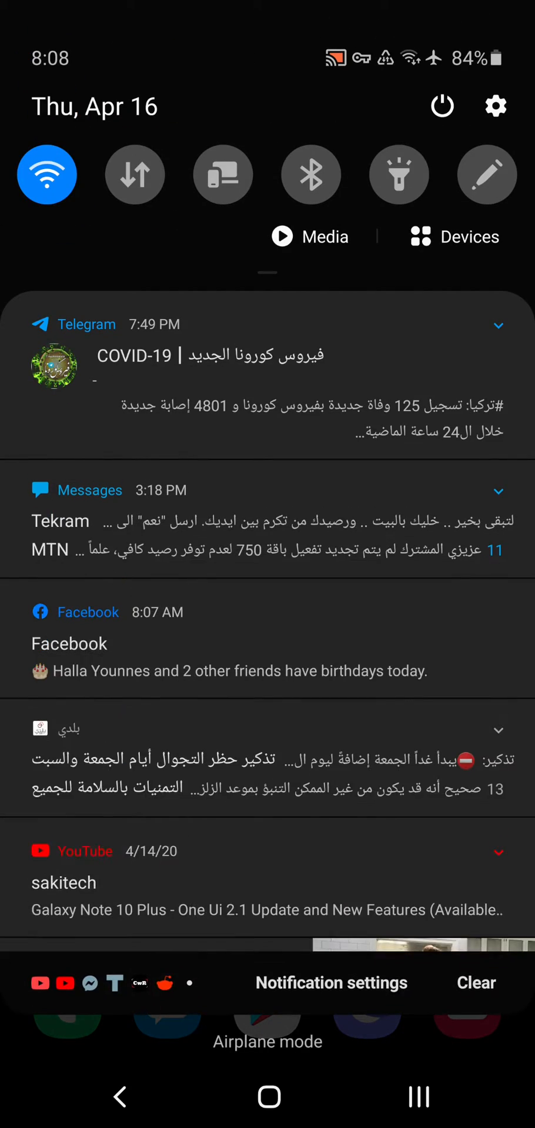
{"action": "scroll", "scroll_direction": "down", "scroll_amount": 3}
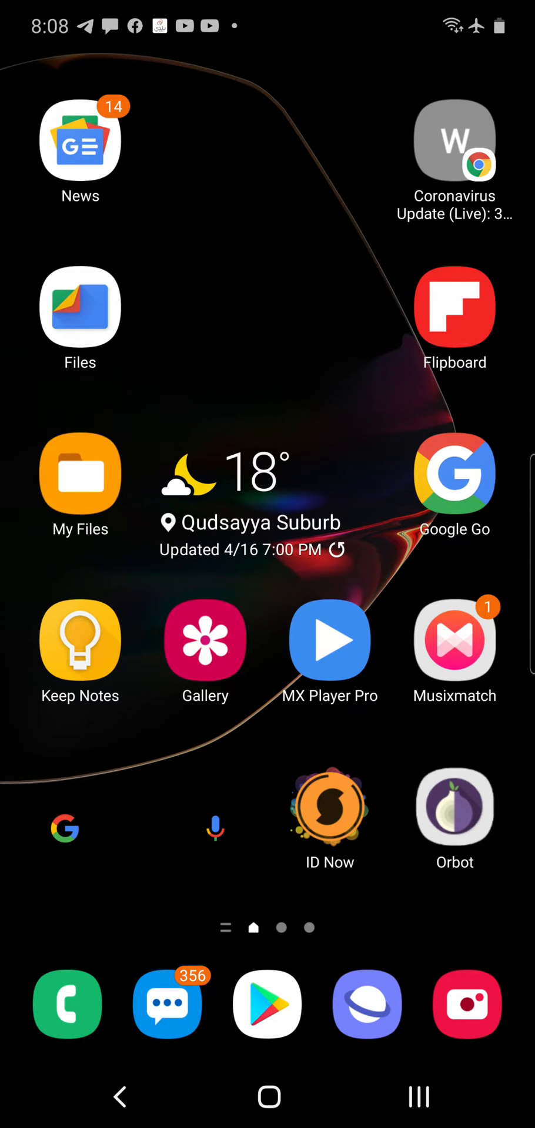
{"action": "left_click", "coordinate": [453, 806]}
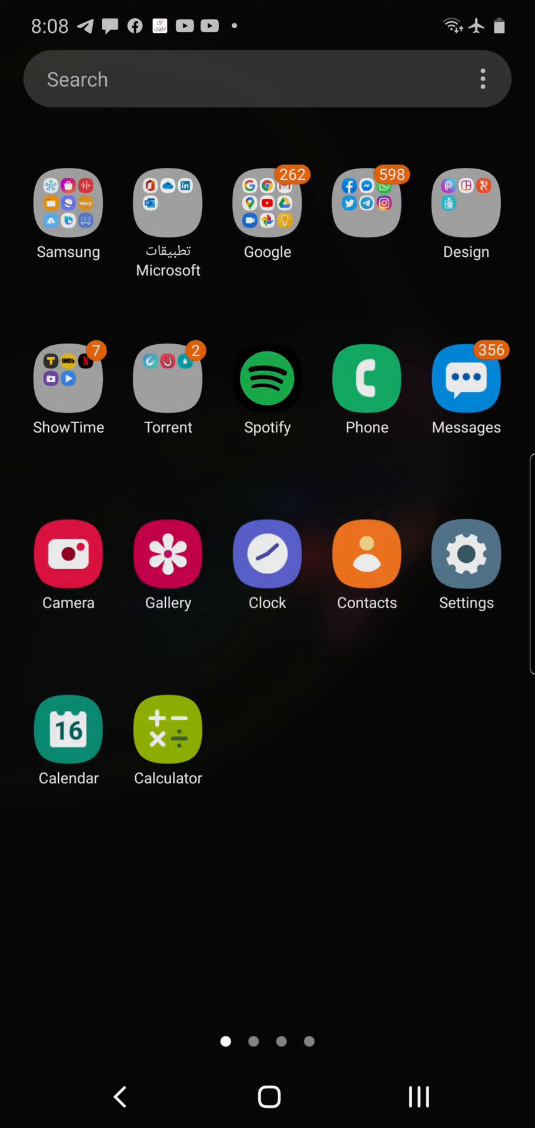
In Settings > Apps, clear Galaxy Store's 1.02 MB cache from its Storage page.
{"action": "left_click", "coordinate": [466, 556]}
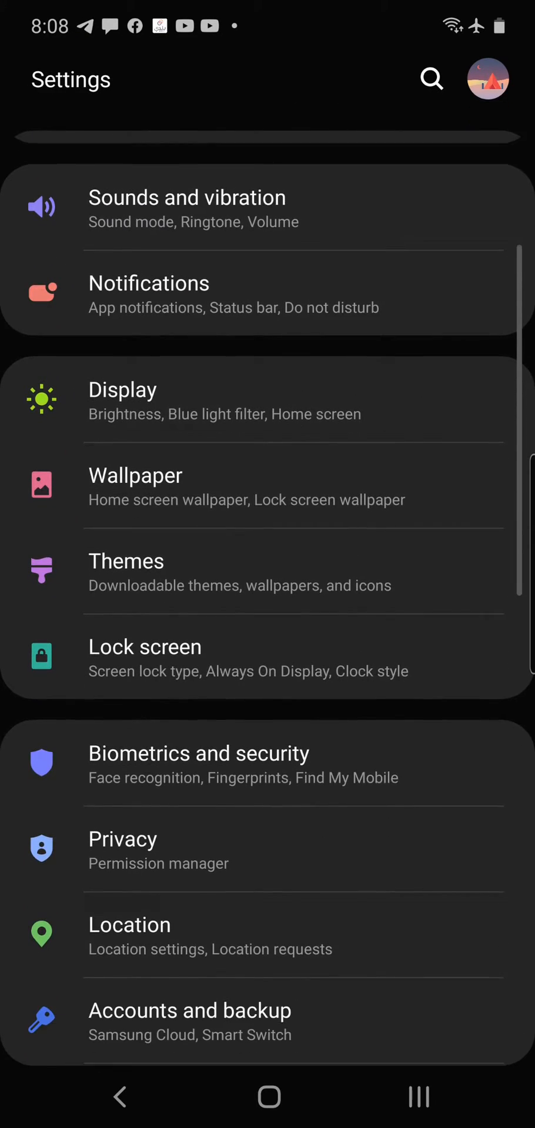
{"action": "scroll", "scroll_direction": "down", "scroll_amount": 3}
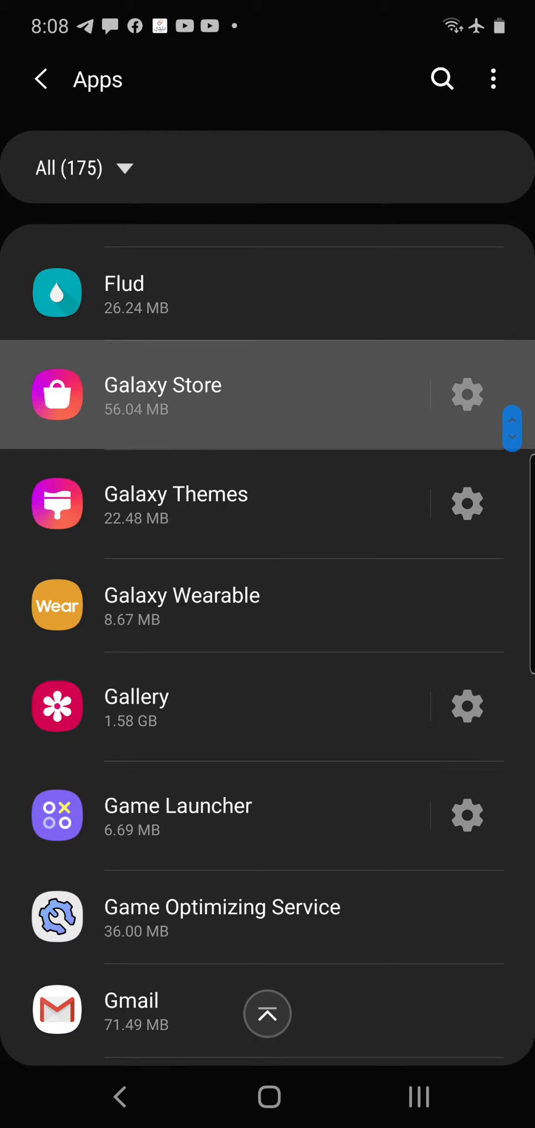
{"action": "left_click", "coordinate": [466, 394]}
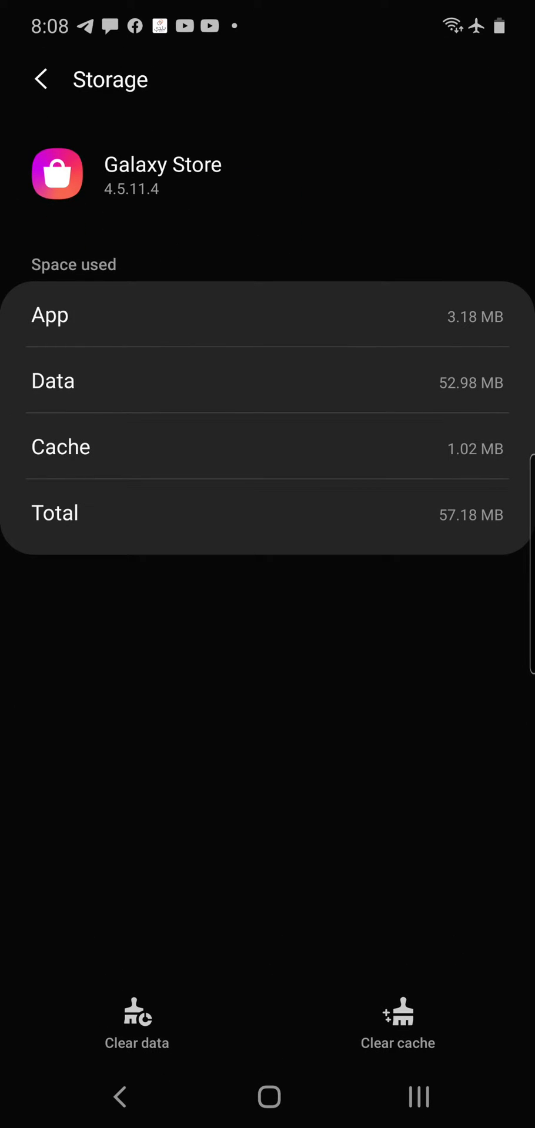
{"action": "left_click", "coordinate": [41, 79]}
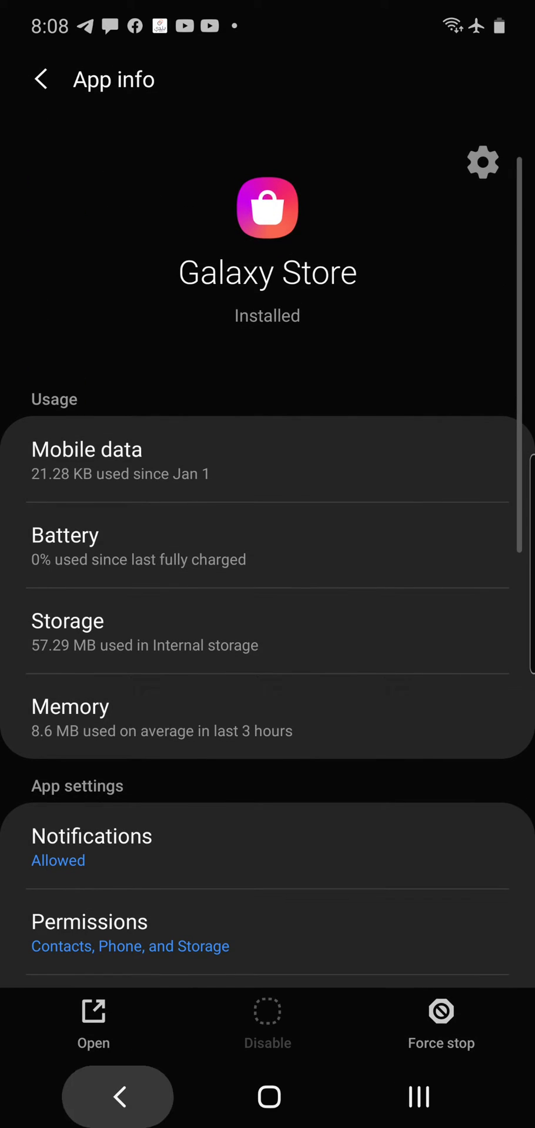
Leave Settings and expand the Samsung folder in the app drawer, showing Galaxy Store.
{"action": "left_click", "coordinate": [41, 79]}
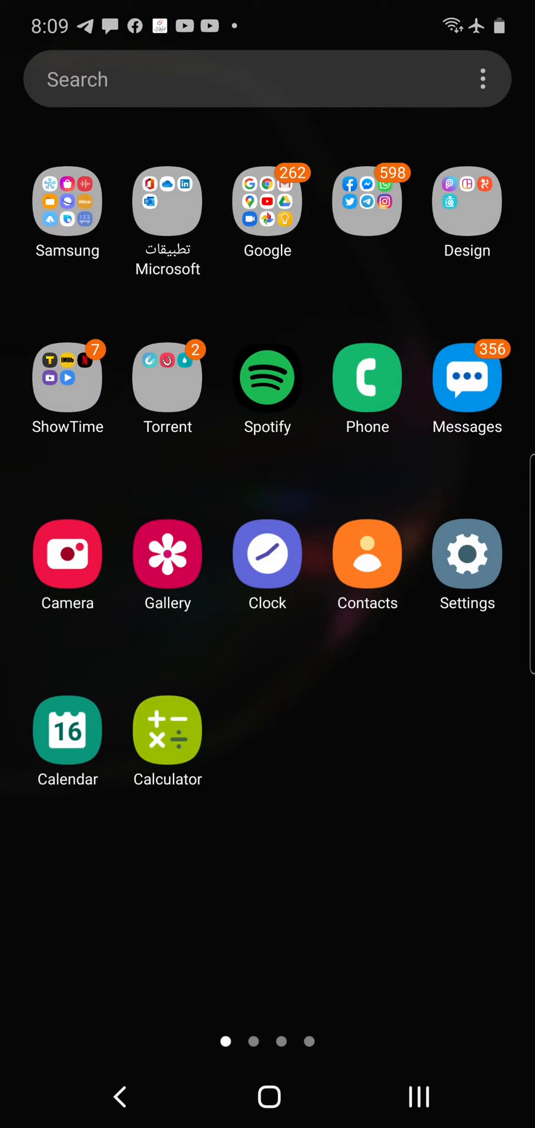
{"action": "left_click", "coordinate": [67, 200]}
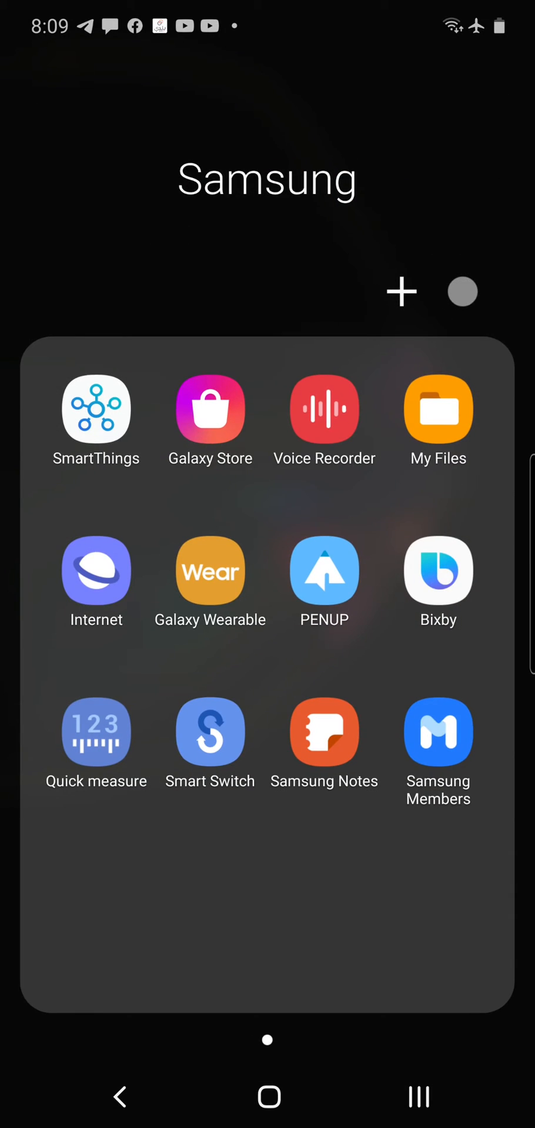